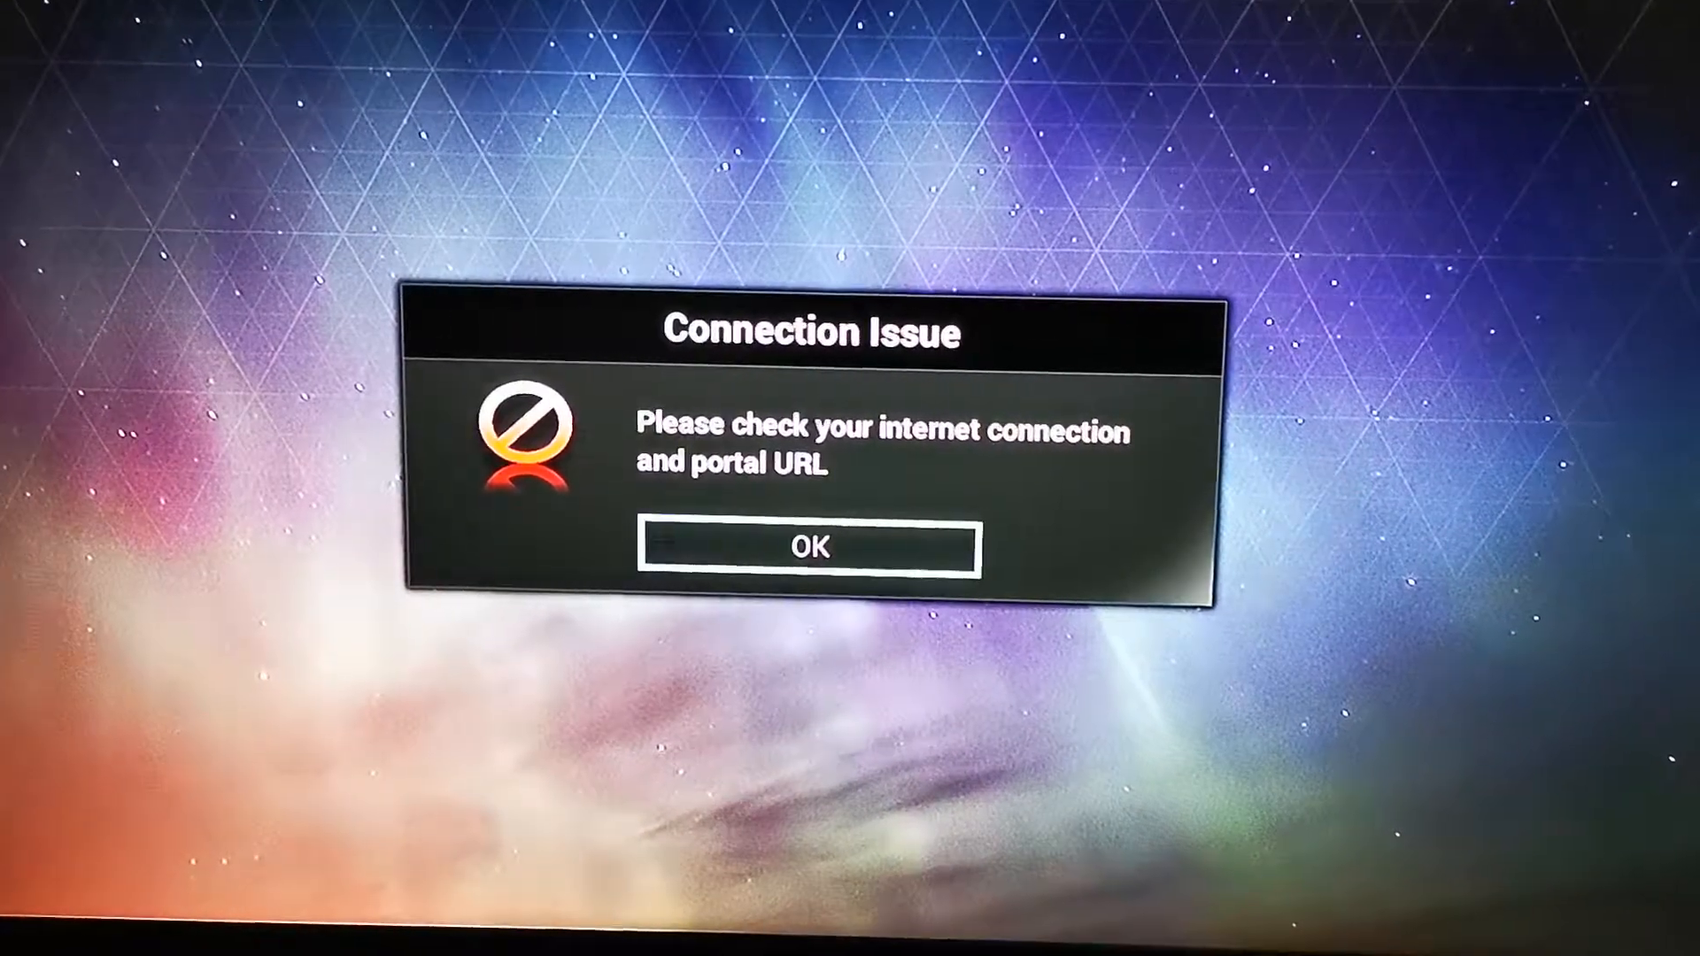
# Dismiss the Connection Issue warning with OK to reach the main menu.
pyautogui.click(806, 546)
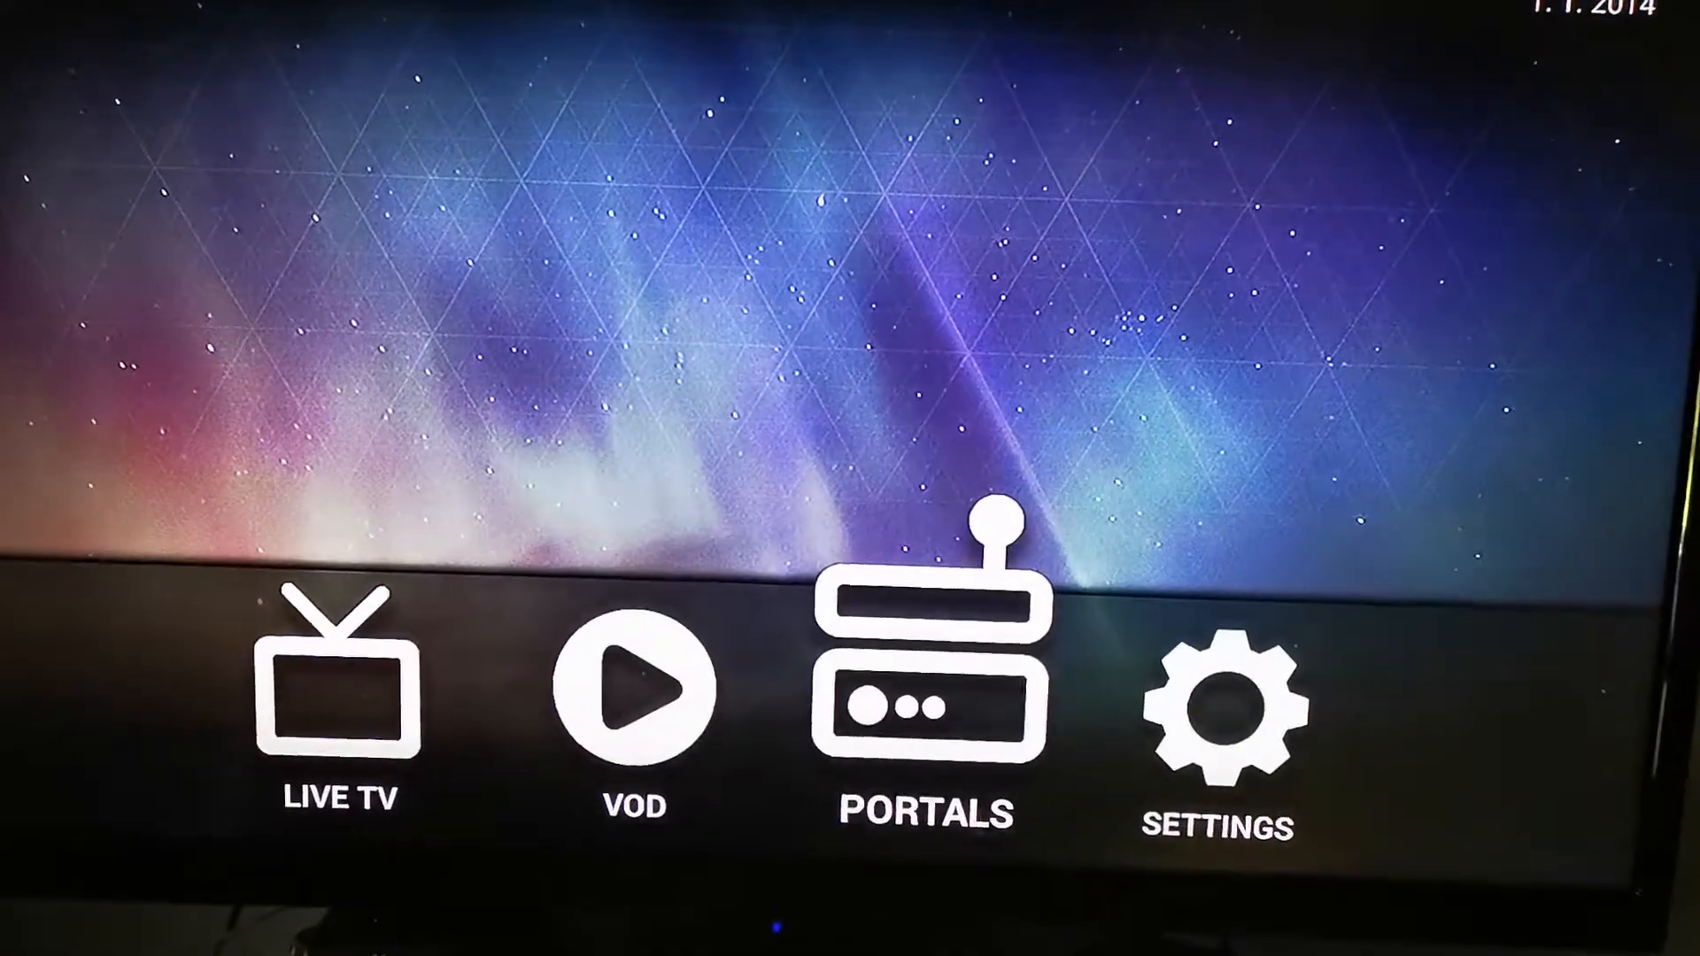
pyautogui.click(926, 683)
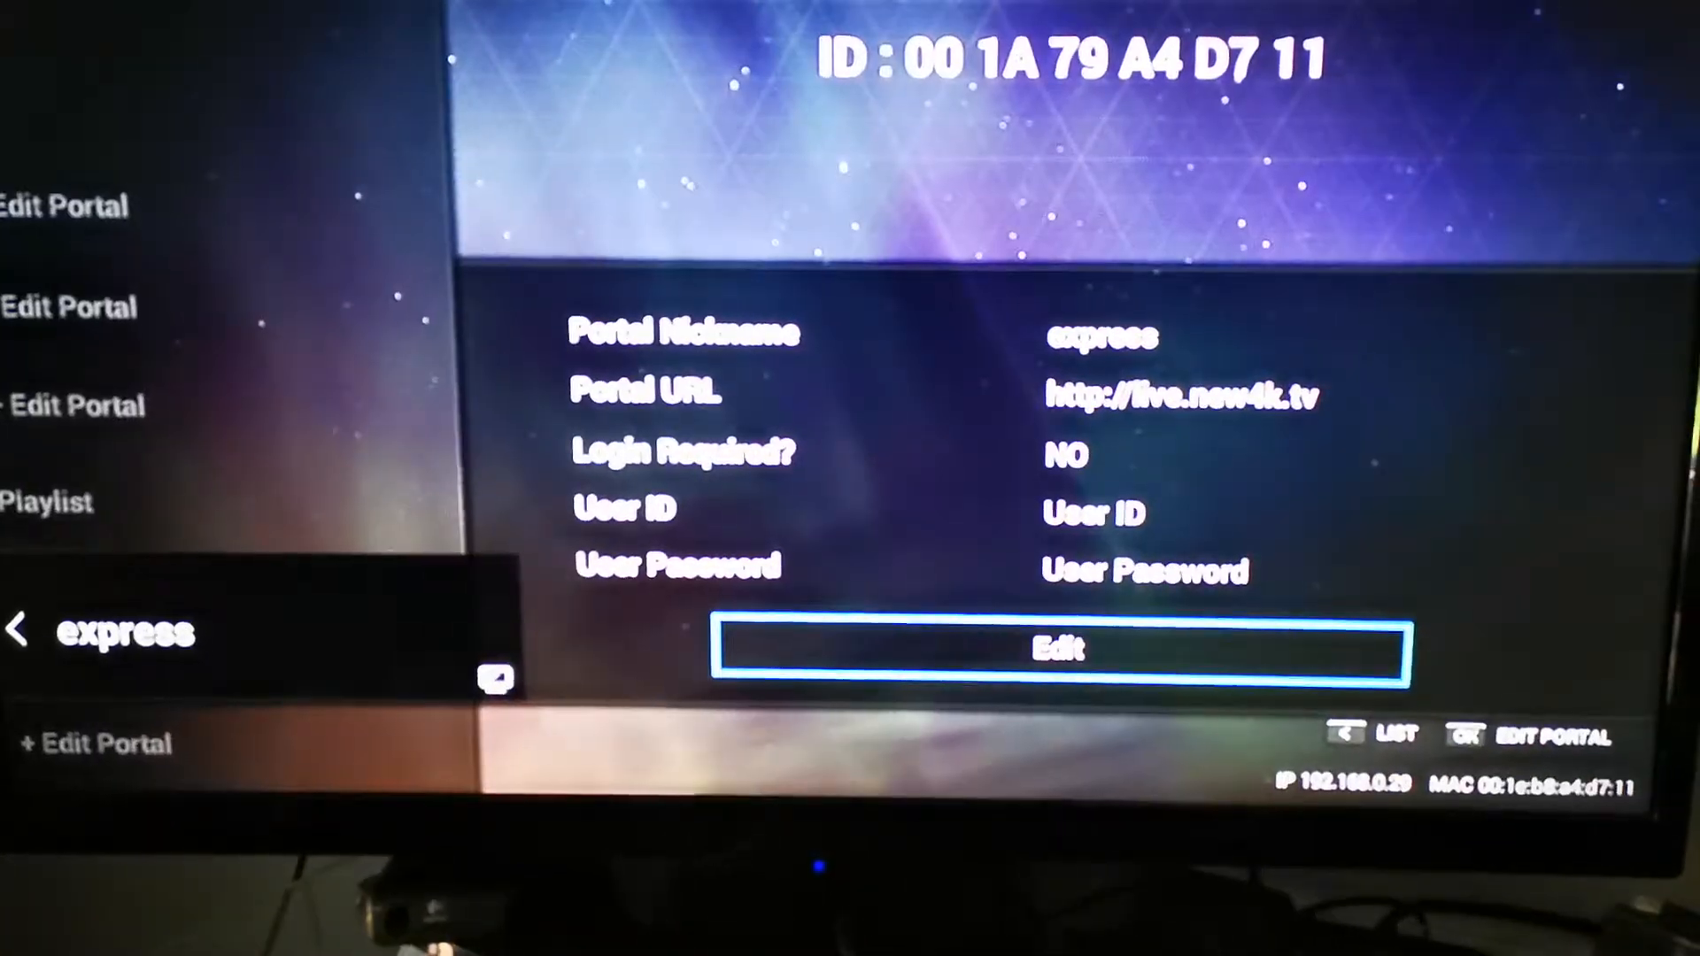
# Edit the 'express' portal to bring up its form and on-screen keyboard.
pyautogui.click(1058, 651)
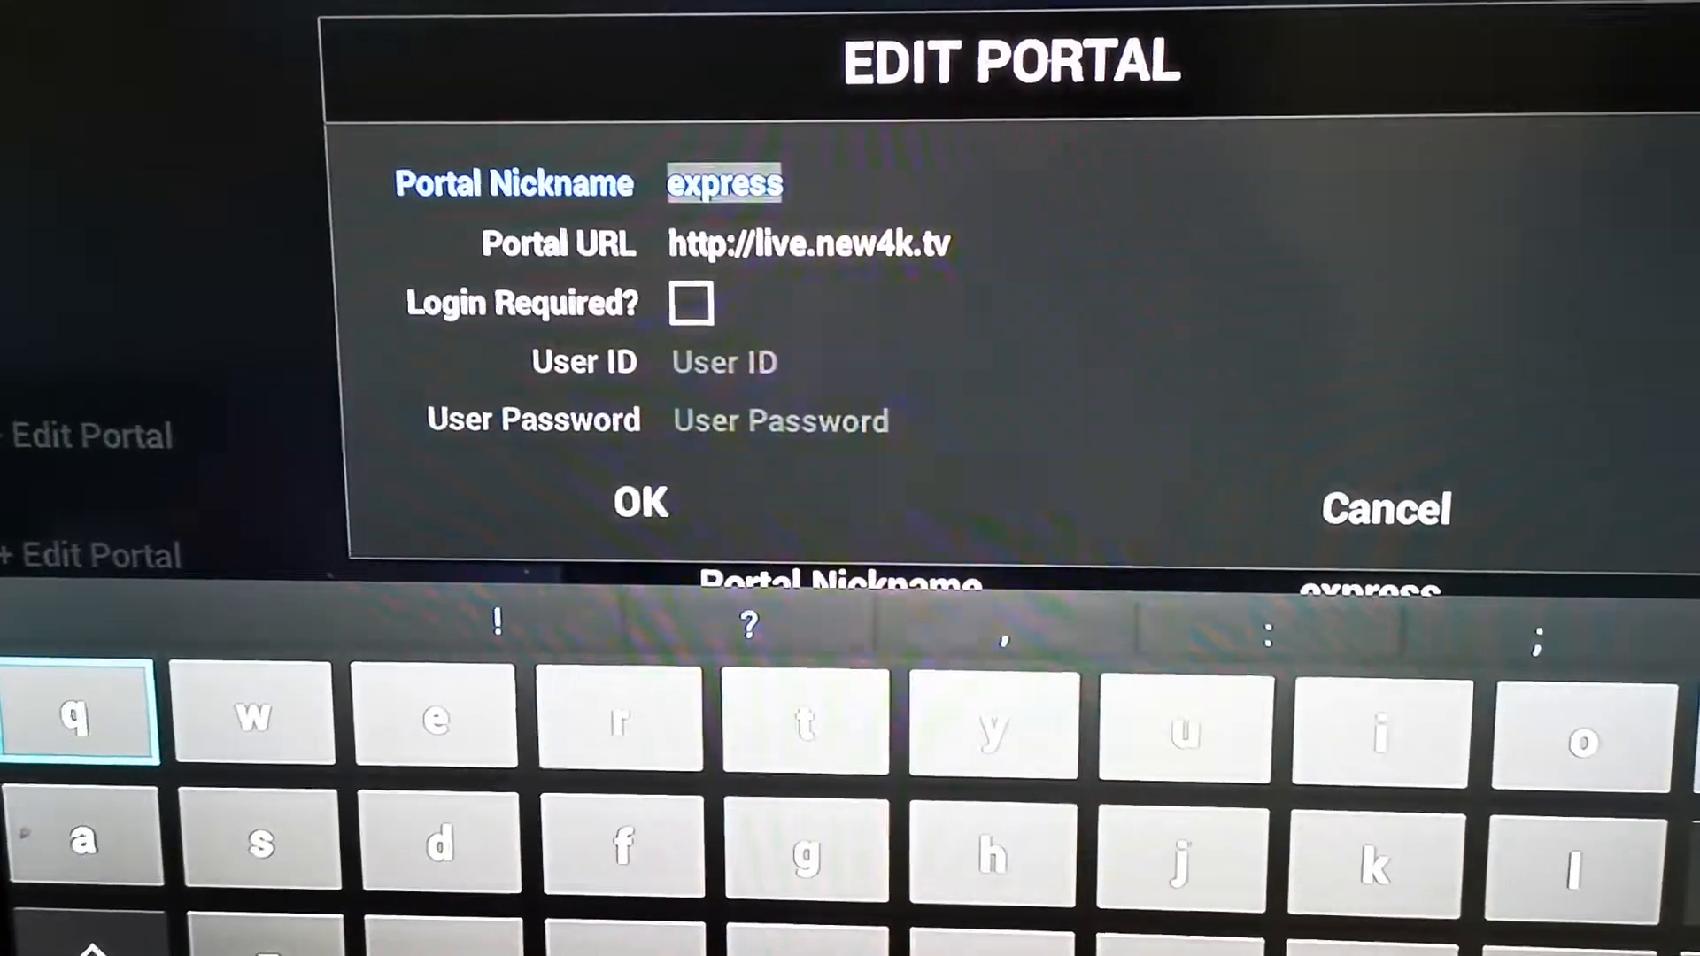
# Rename the 'express' portal to 'qqq' and confirm with OK.
pyautogui.write('qqq')
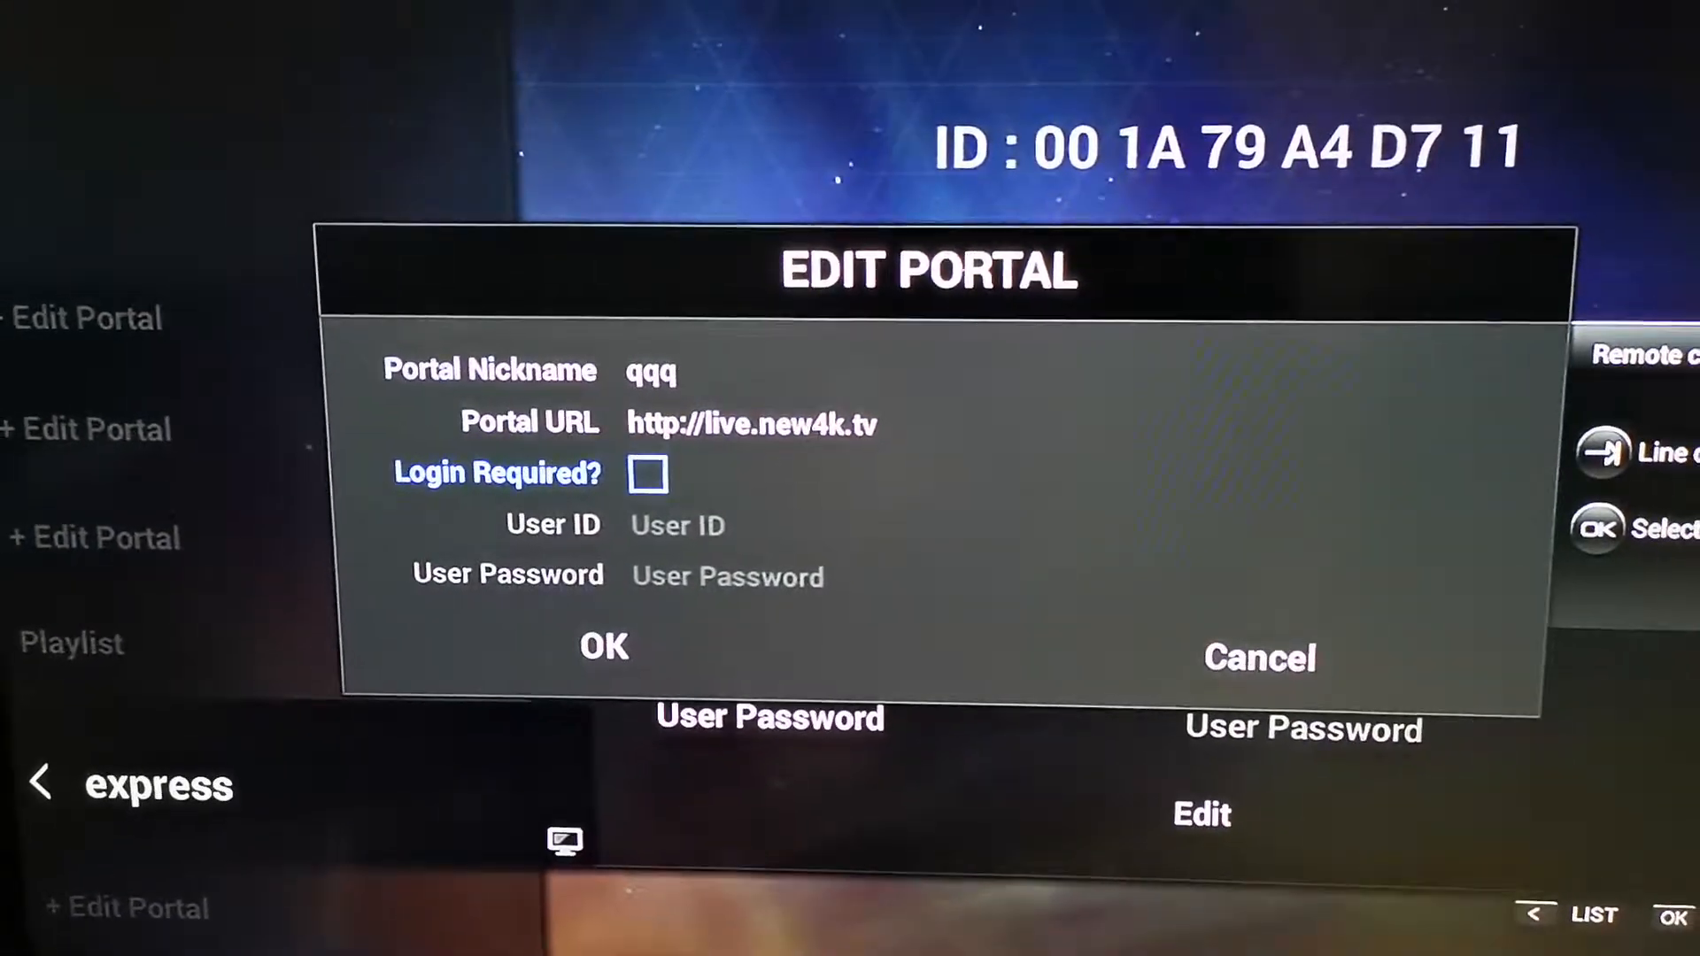
pyautogui.click(593, 647)
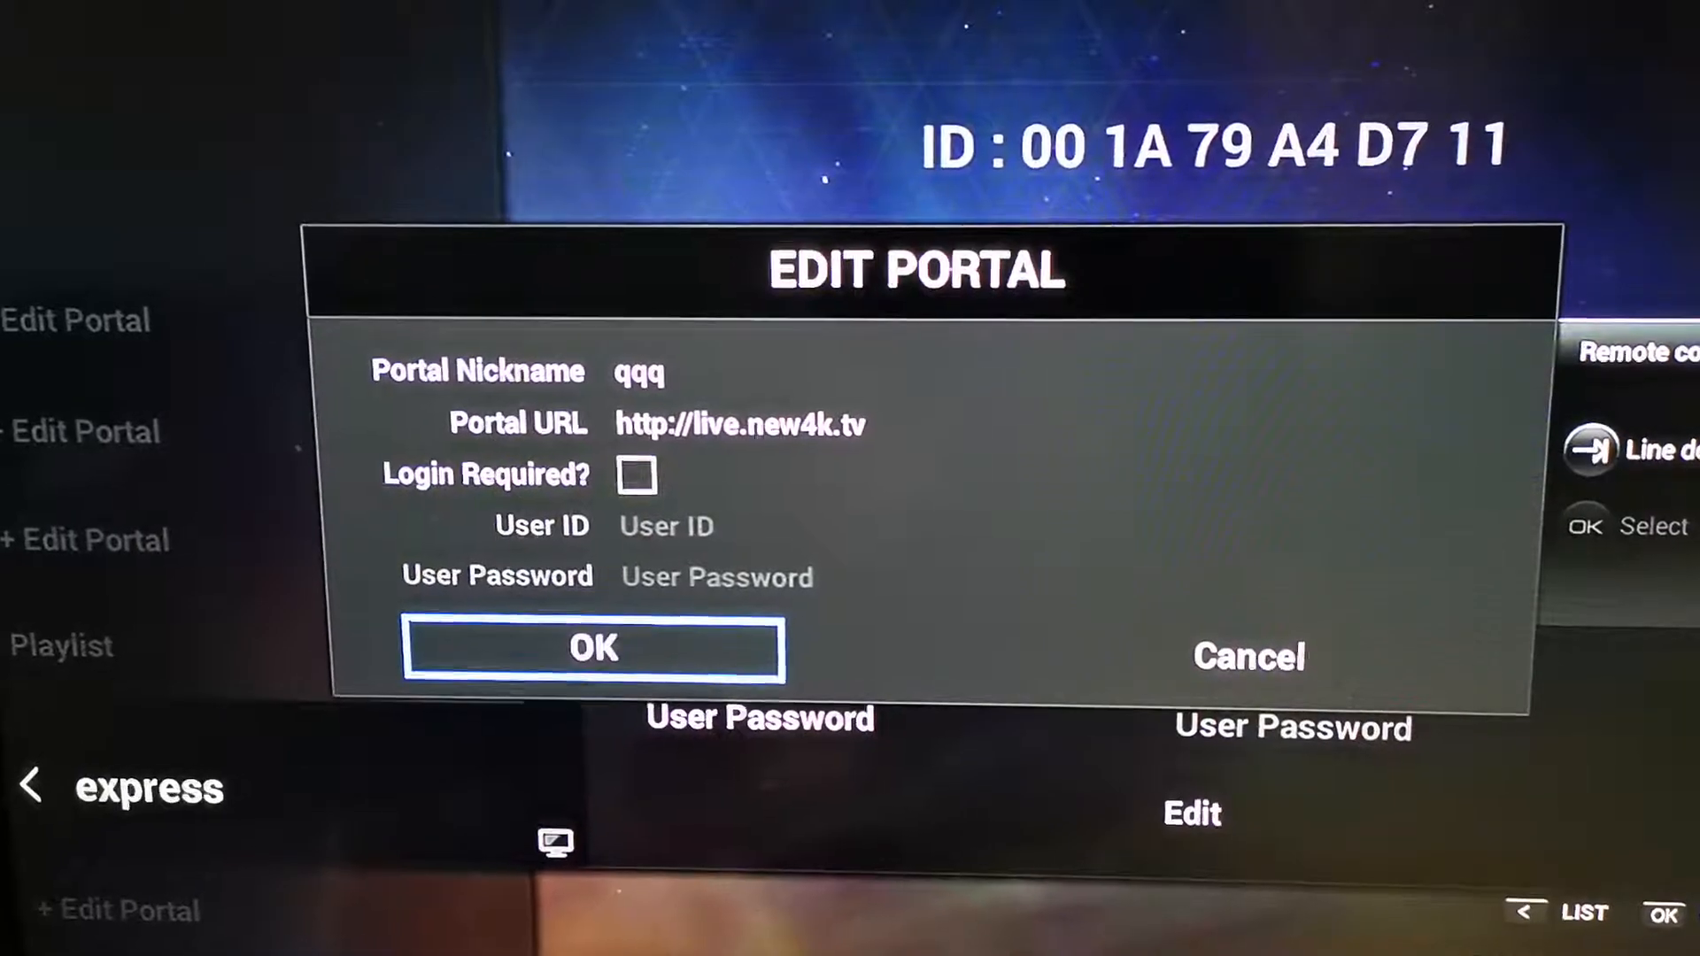
pyautogui.click(593, 647)
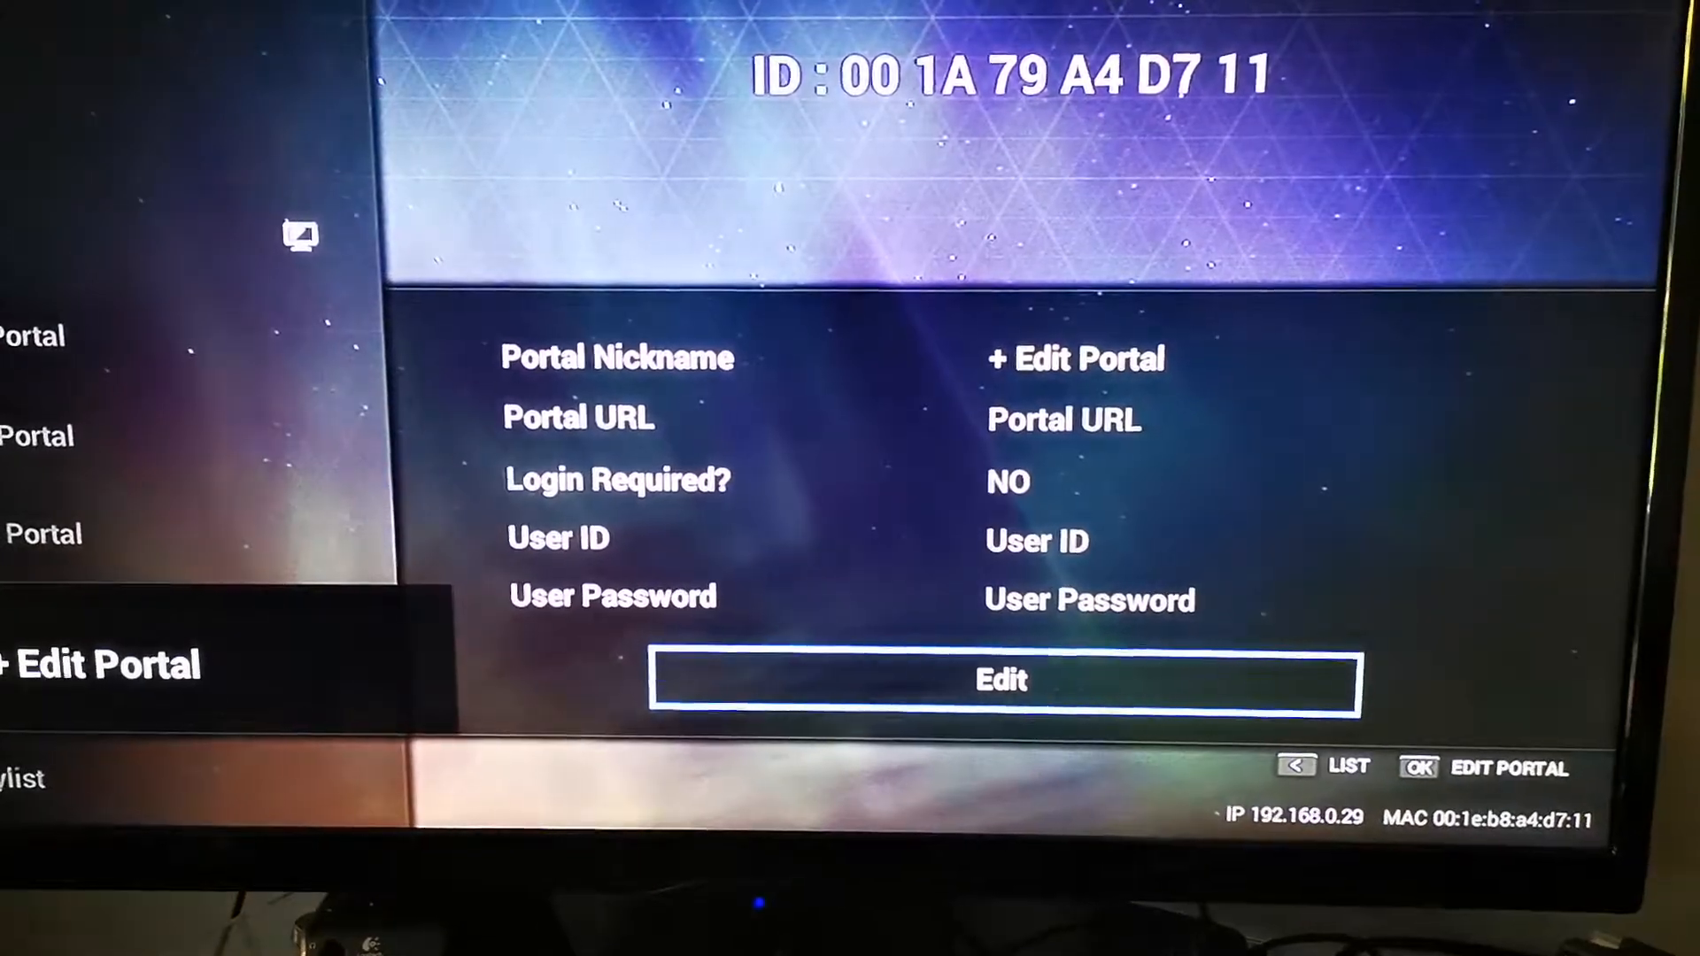
# Edit the empty '+ Edit Portal' slot to get a blank portal form.
pyautogui.click(999, 680)
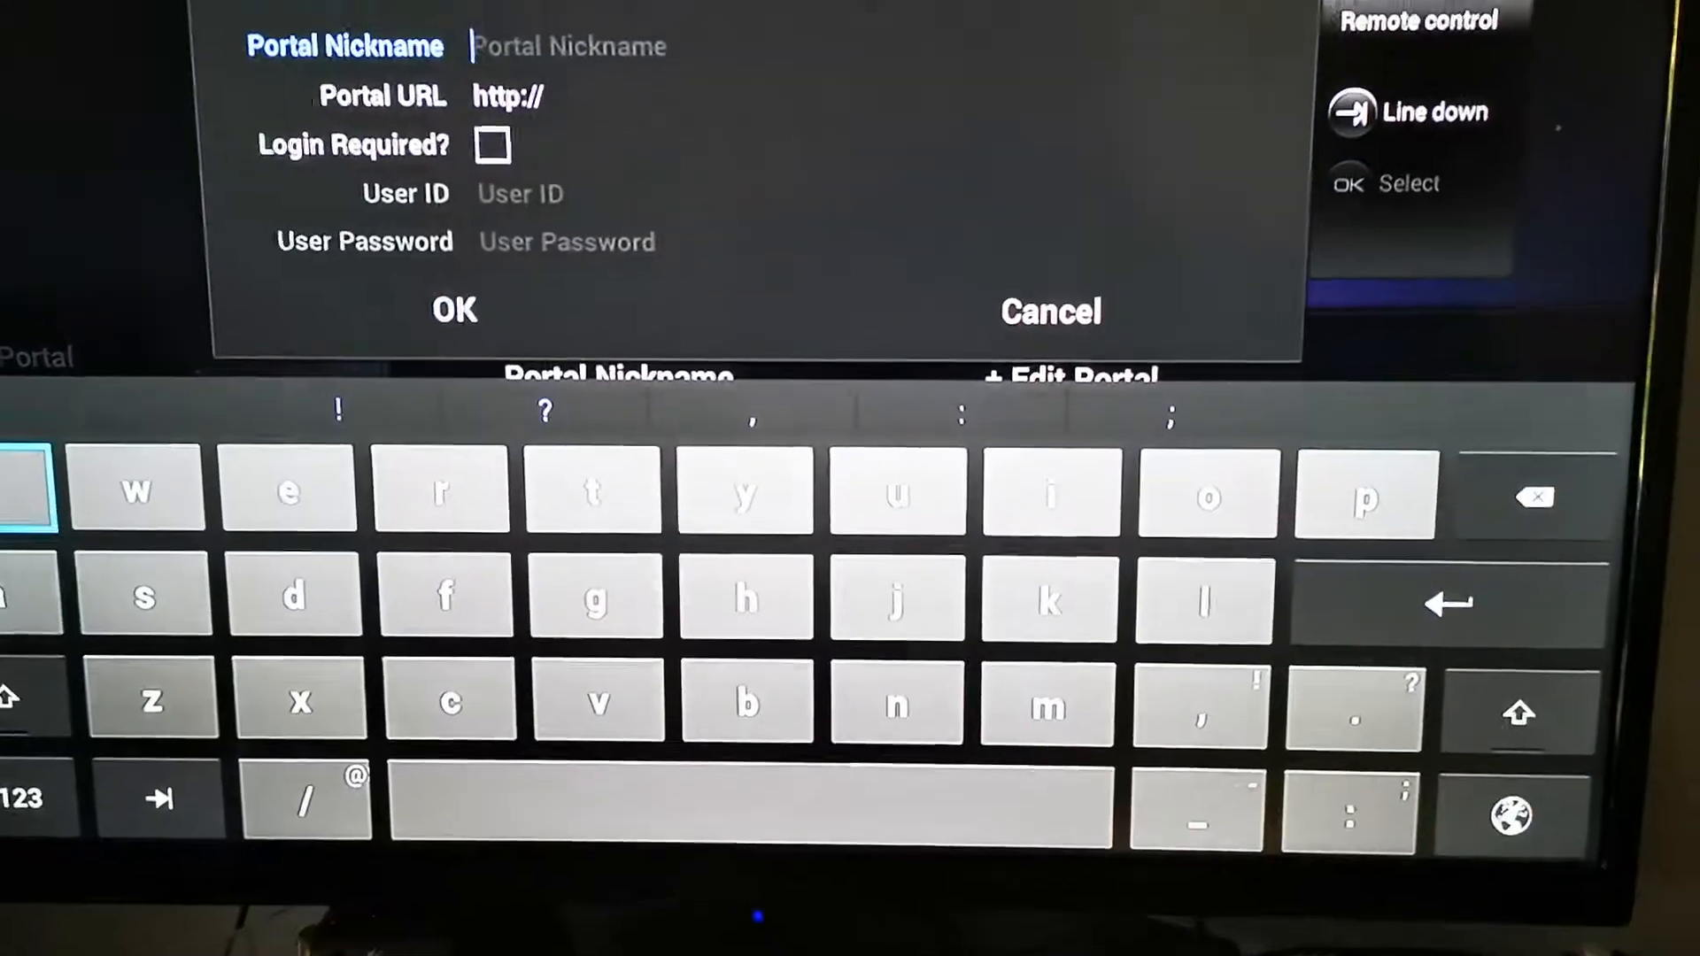